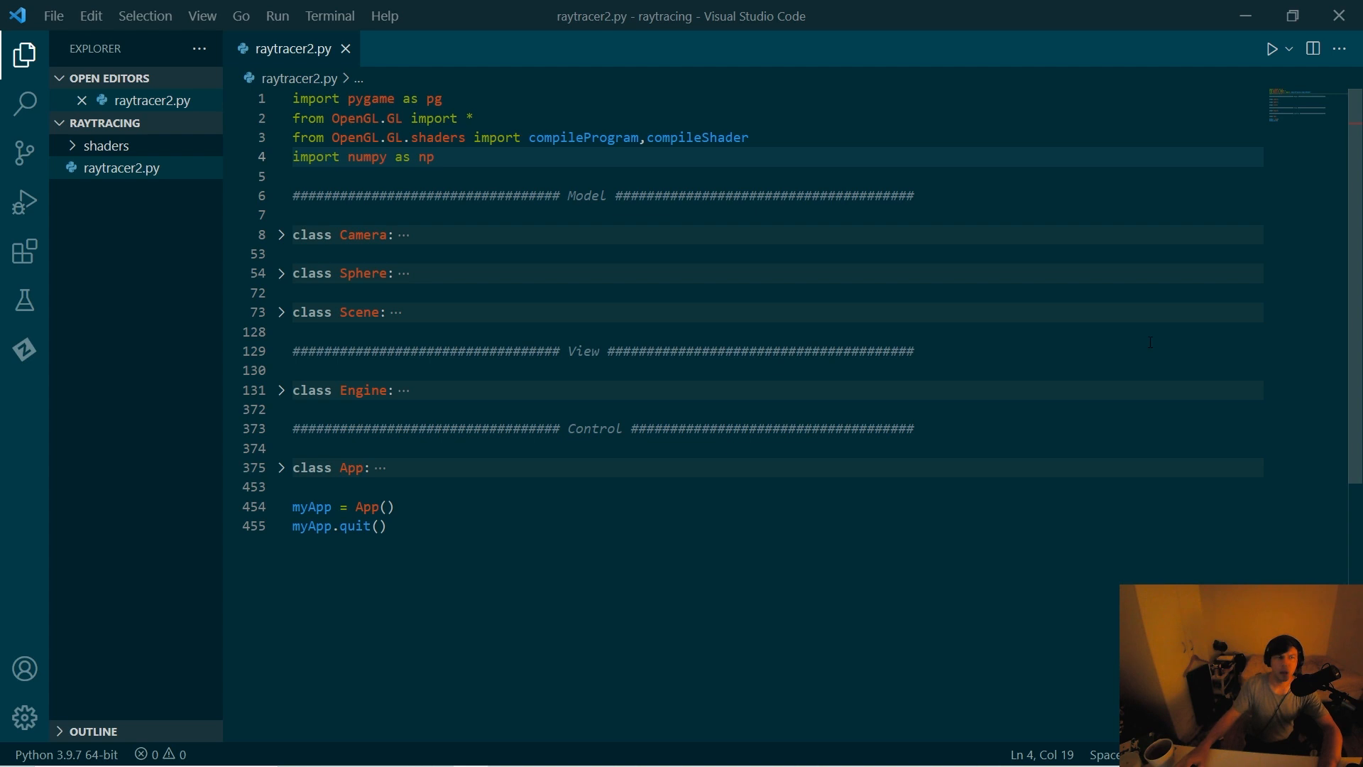
- Run raytracer2.py so the pygame window renders the scene with FPS in its title
left_click(1271, 48)
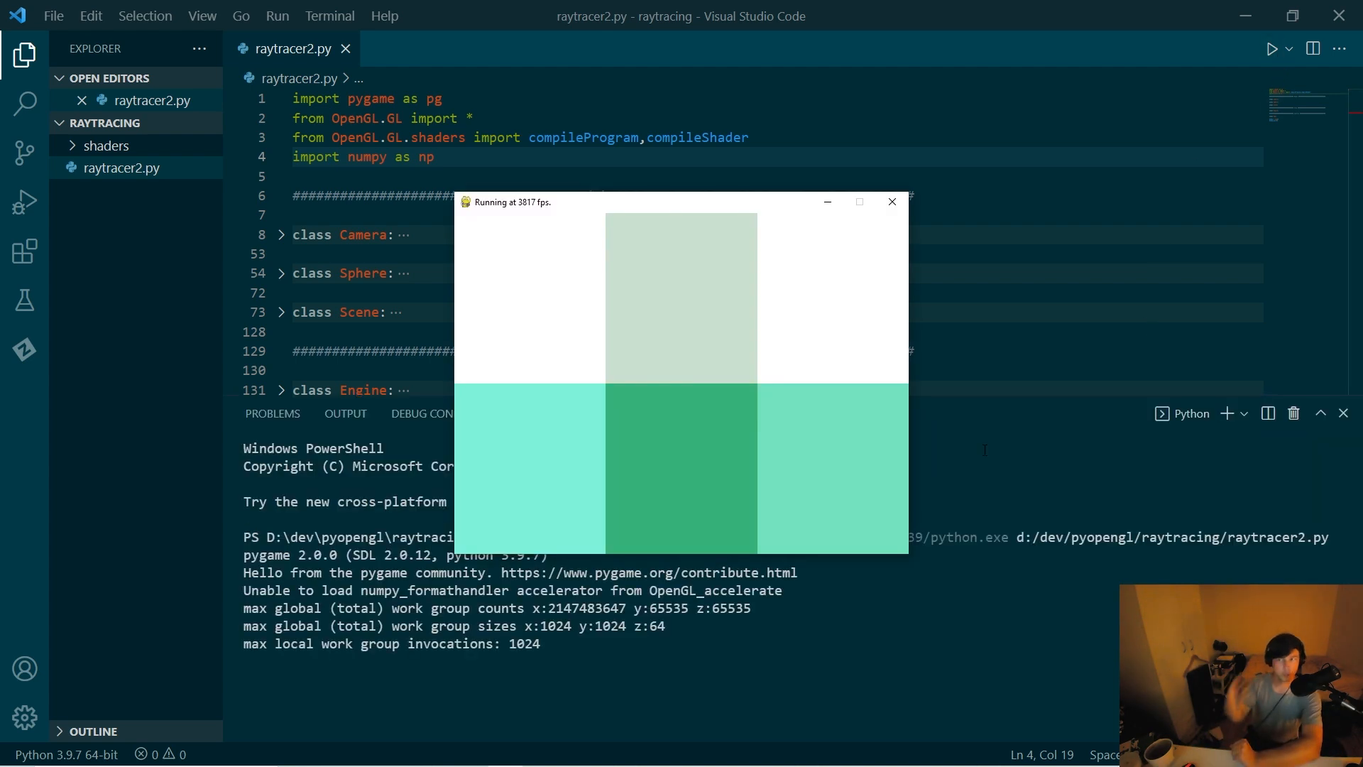